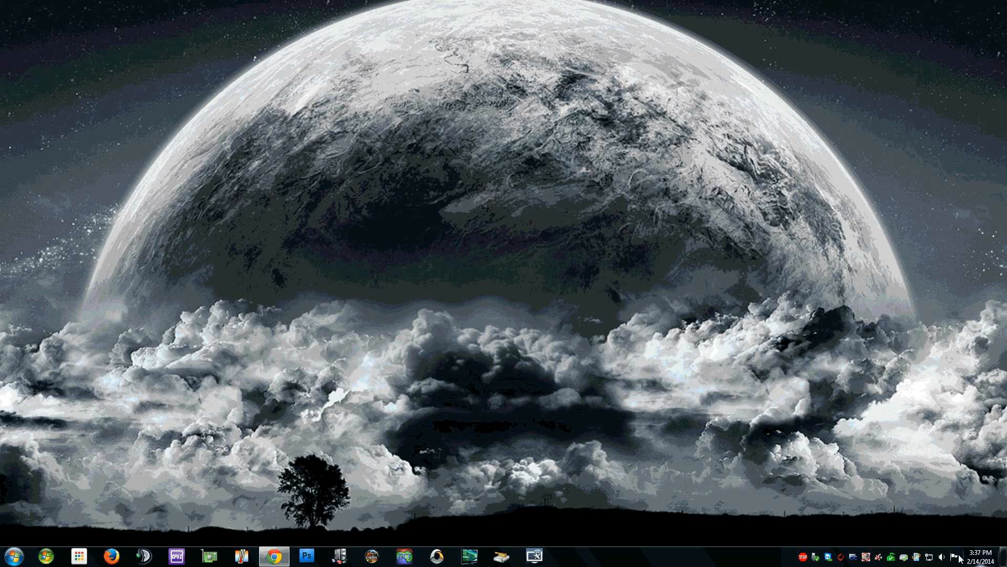
pyautogui.moveTo(943, 556)
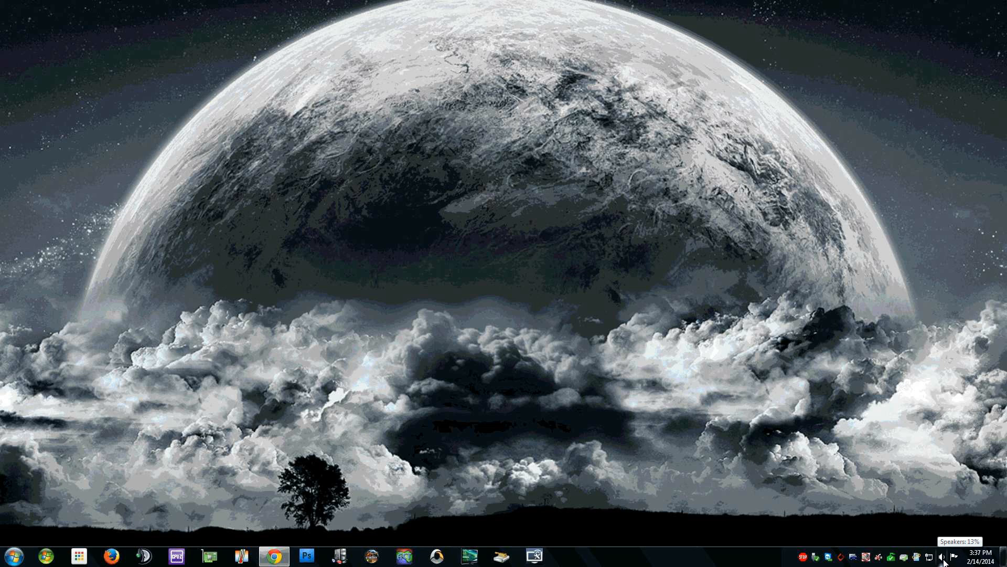
pyautogui.moveTo(950, 546)
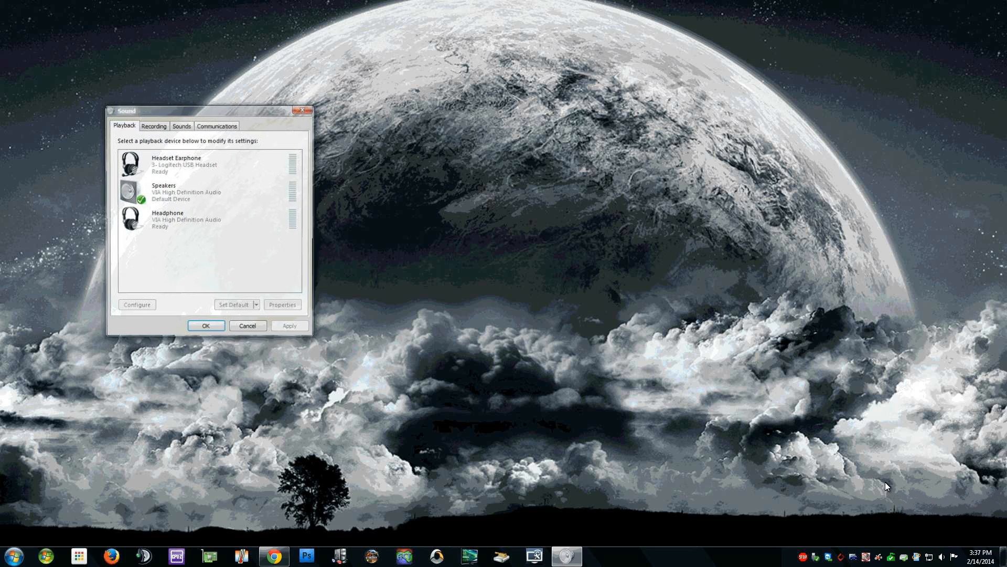
# Select the Speakers playback device and open its Properties
pyautogui.click(206, 192)
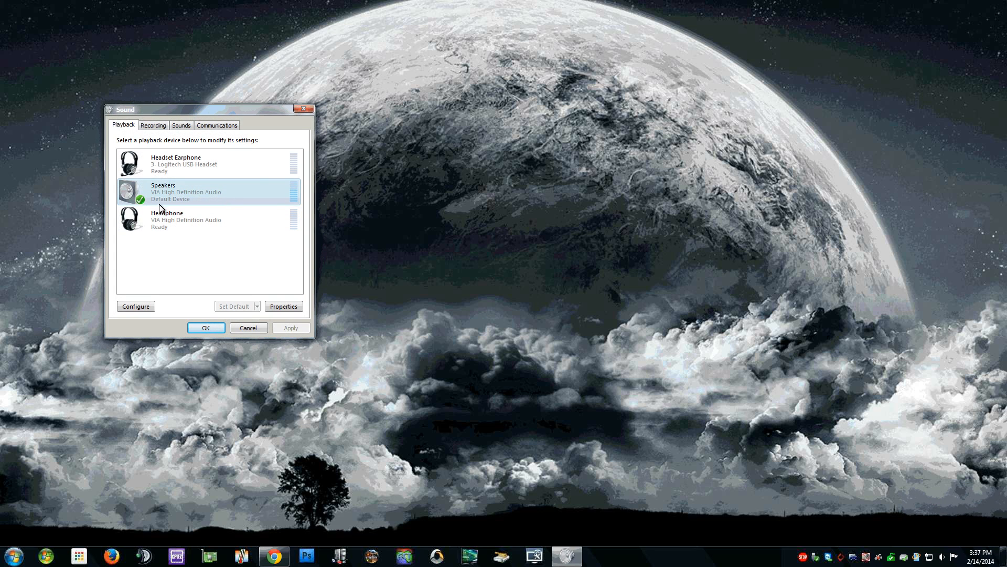
pyautogui.moveTo(185, 204)
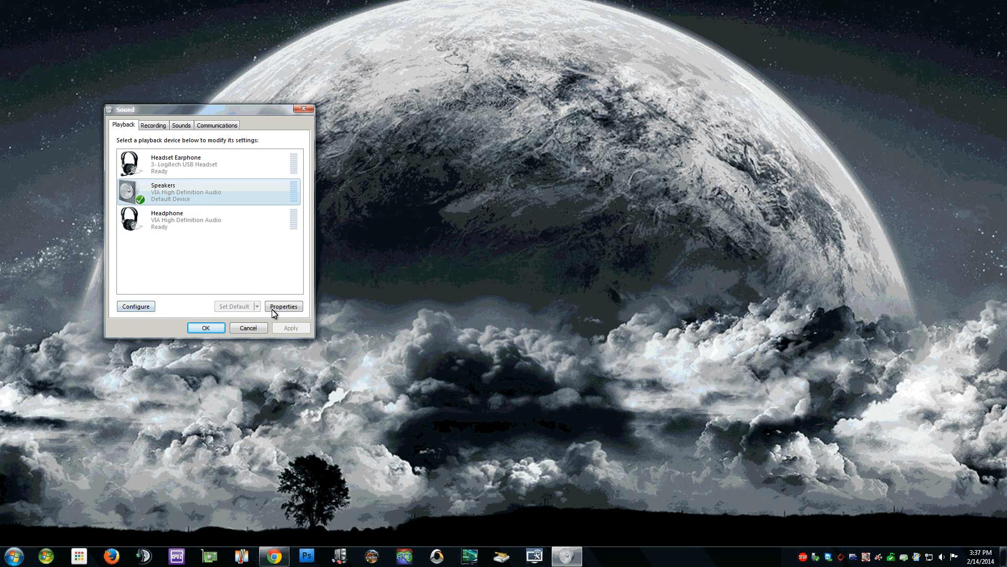
pyautogui.click(283, 306)
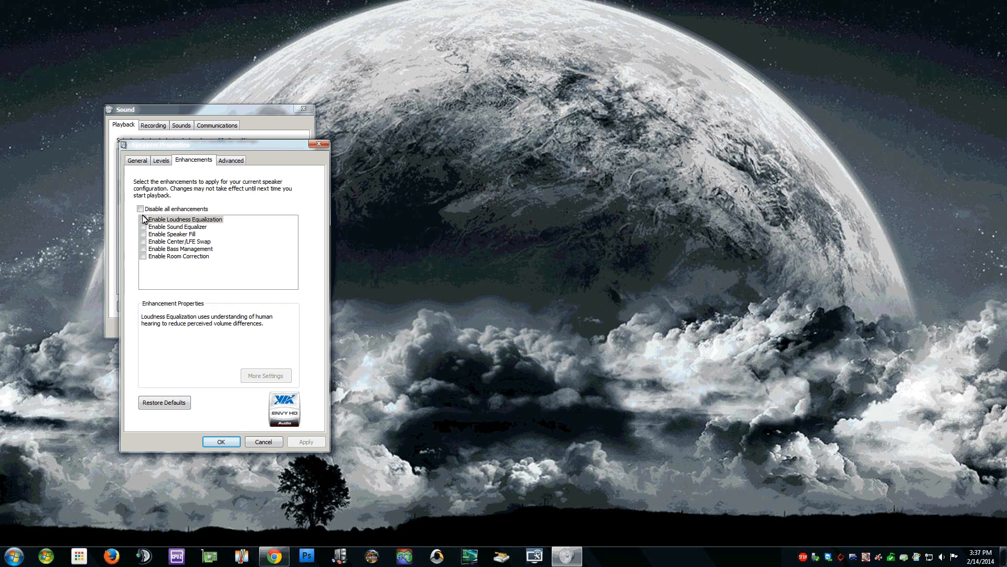
# Enable Loudness Equalization, check the Sound Equalizer description, then confirm with OK
pyautogui.click(143, 220)
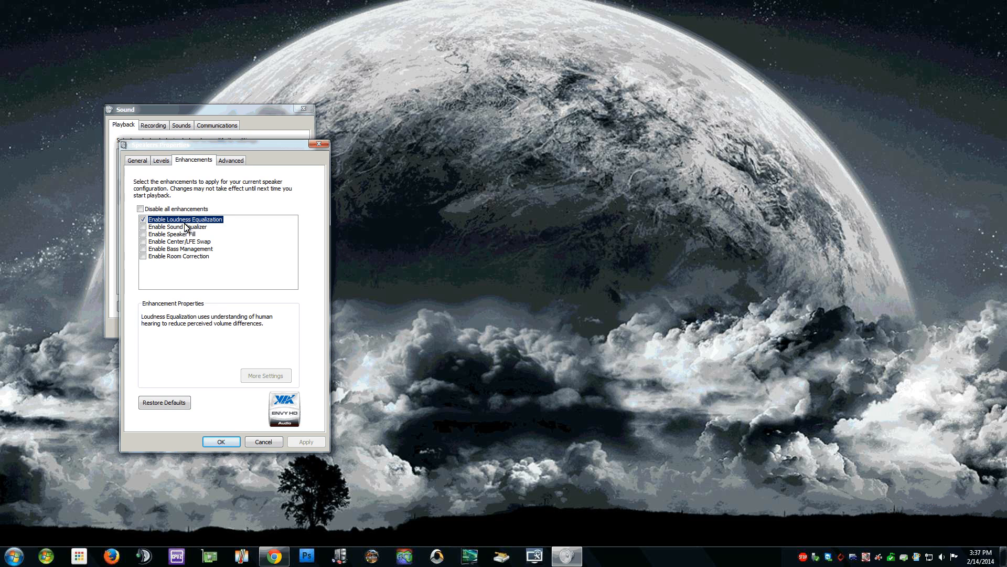
pyautogui.moveTo(226, 383)
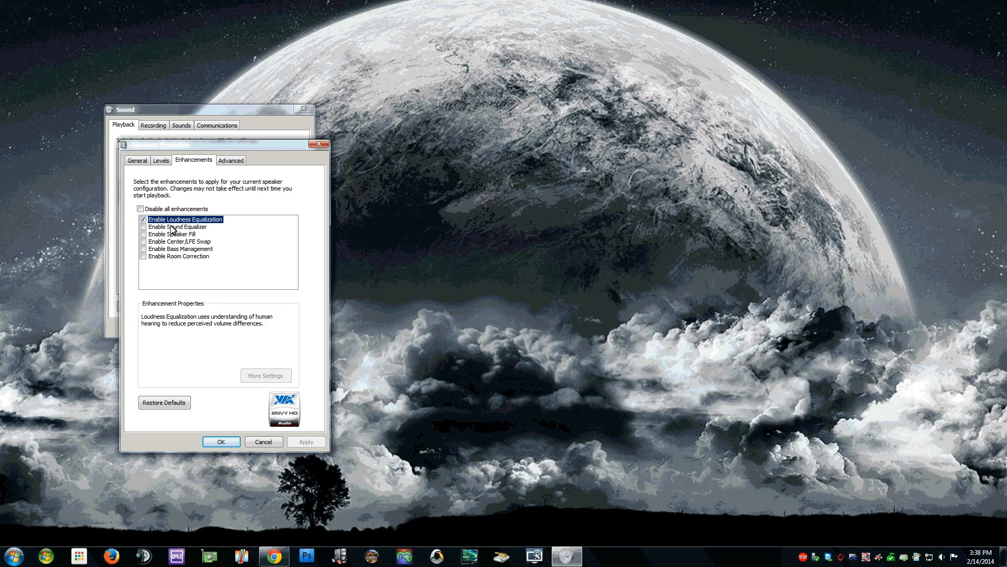
pyautogui.click(178, 226)
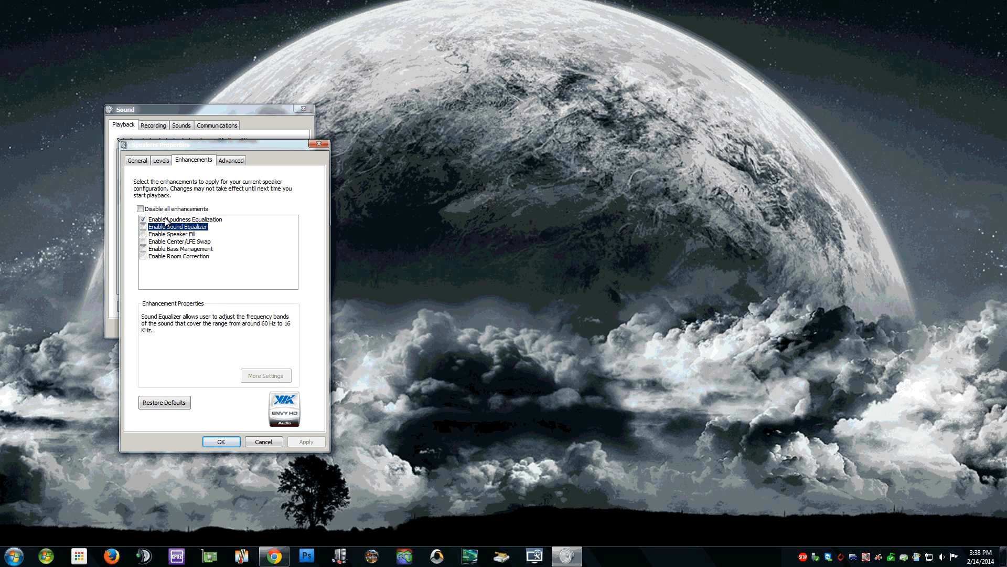
pyautogui.click(185, 219)
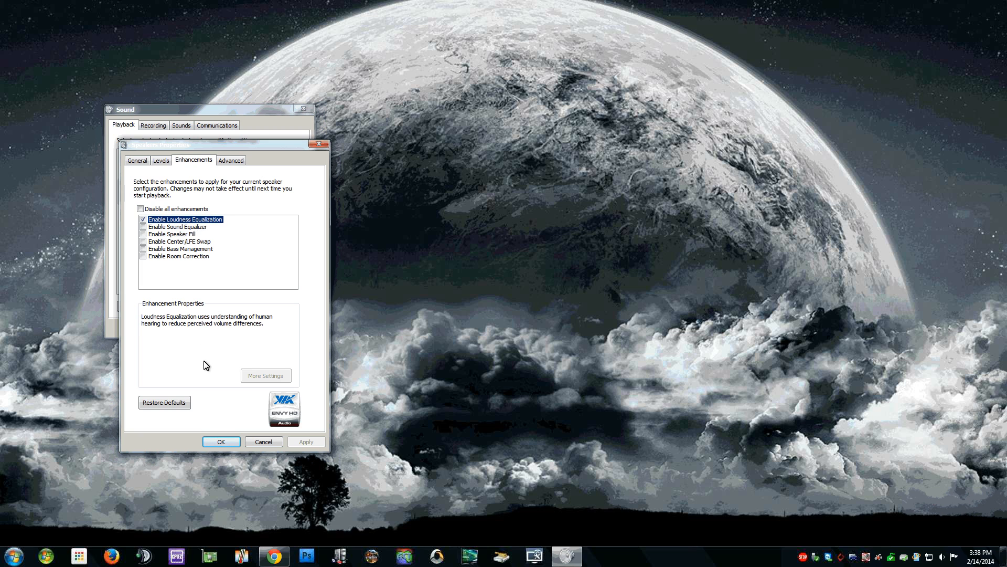
pyautogui.click(264, 441)
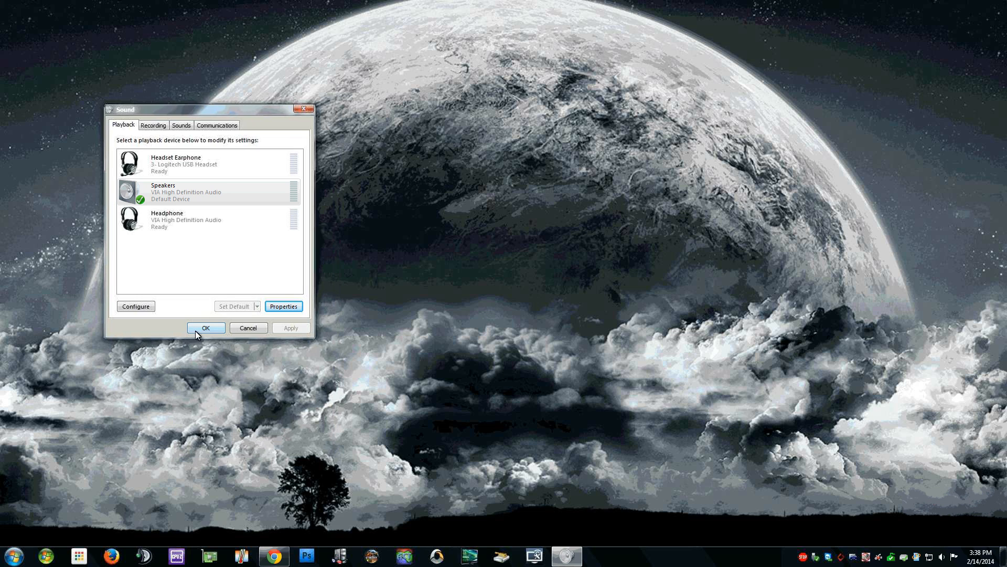
# Close the Sound dialog with OK, keeping the speaker changes
pyautogui.click(206, 327)
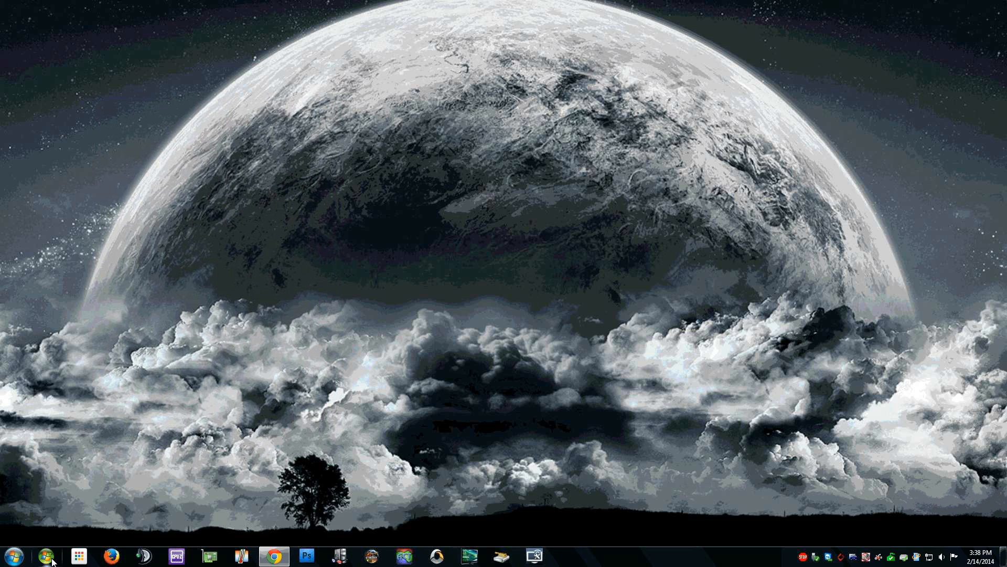